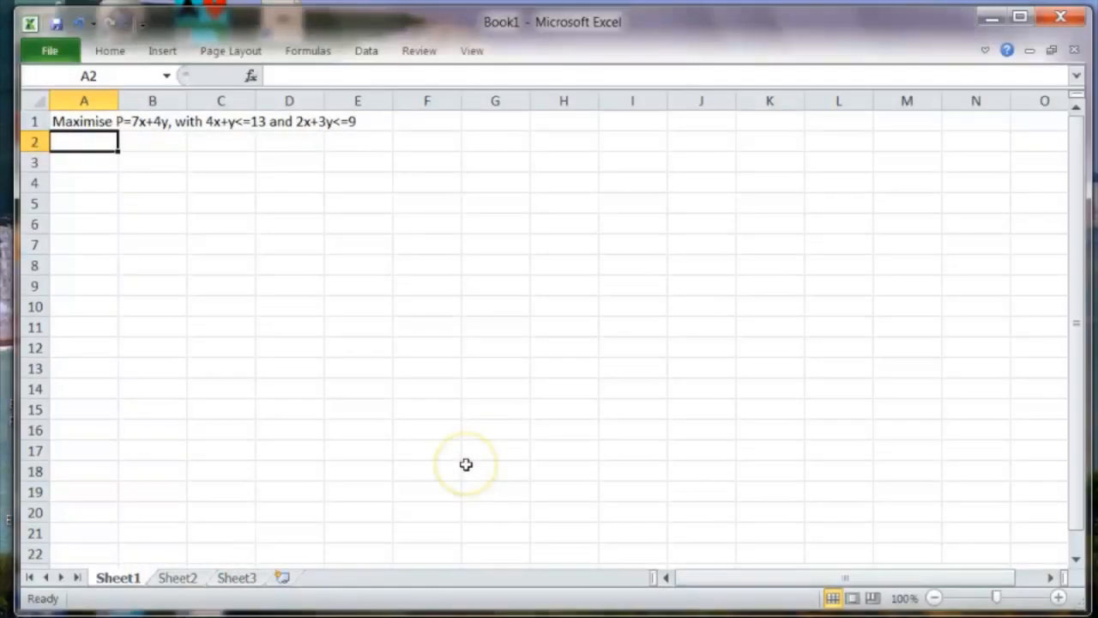
mouse_move(466, 464)
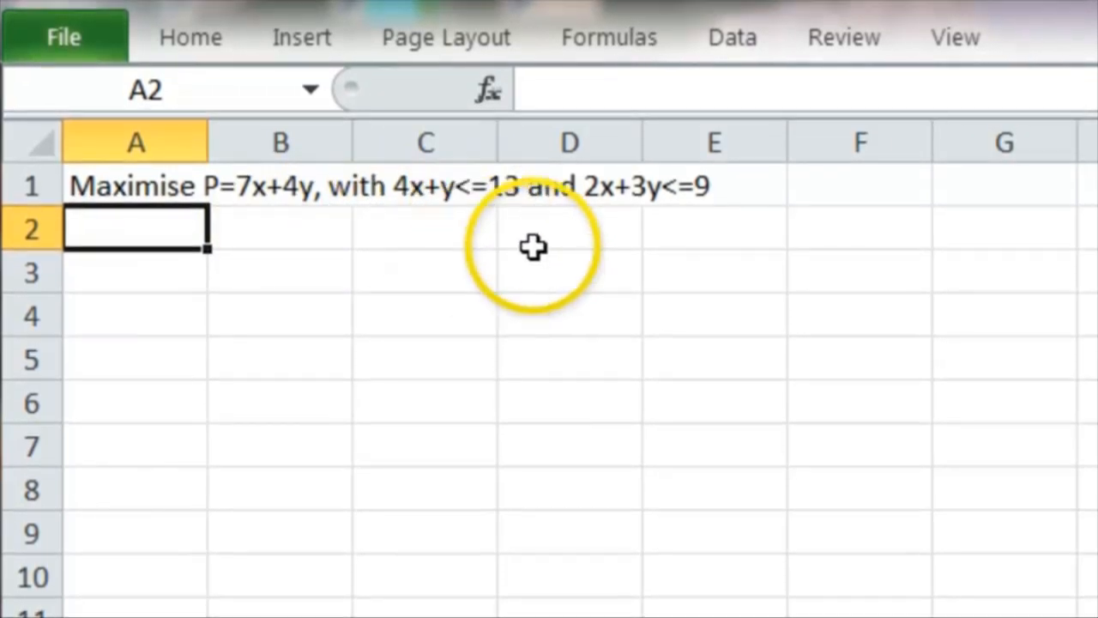
mouse_move(609, 223)
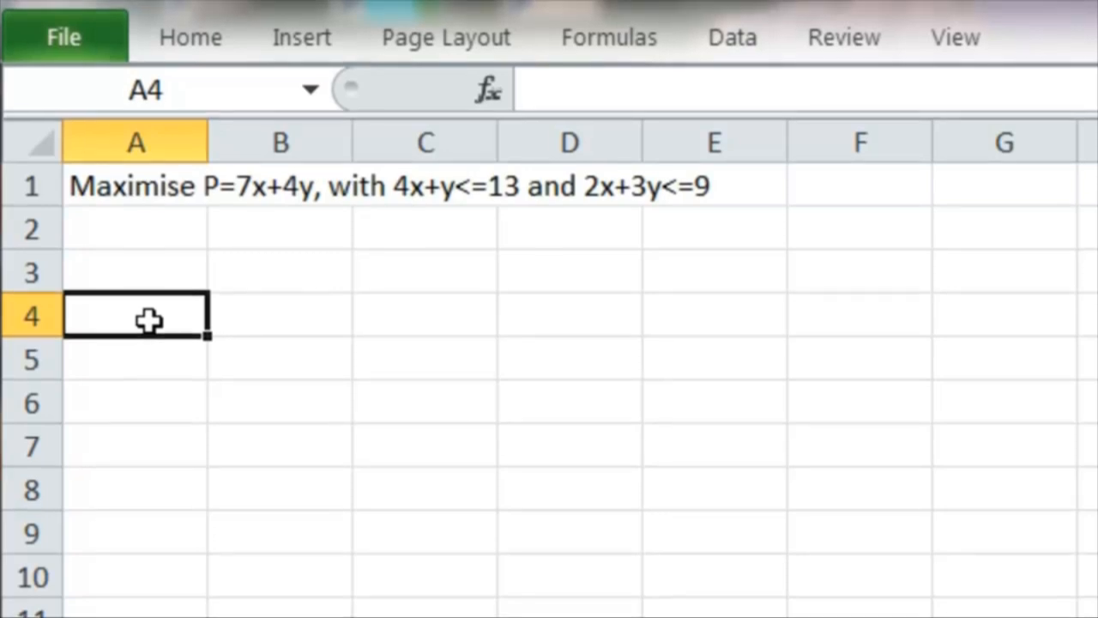
- Enter starting values of 0 for x and y in A4 and B4
type("0")
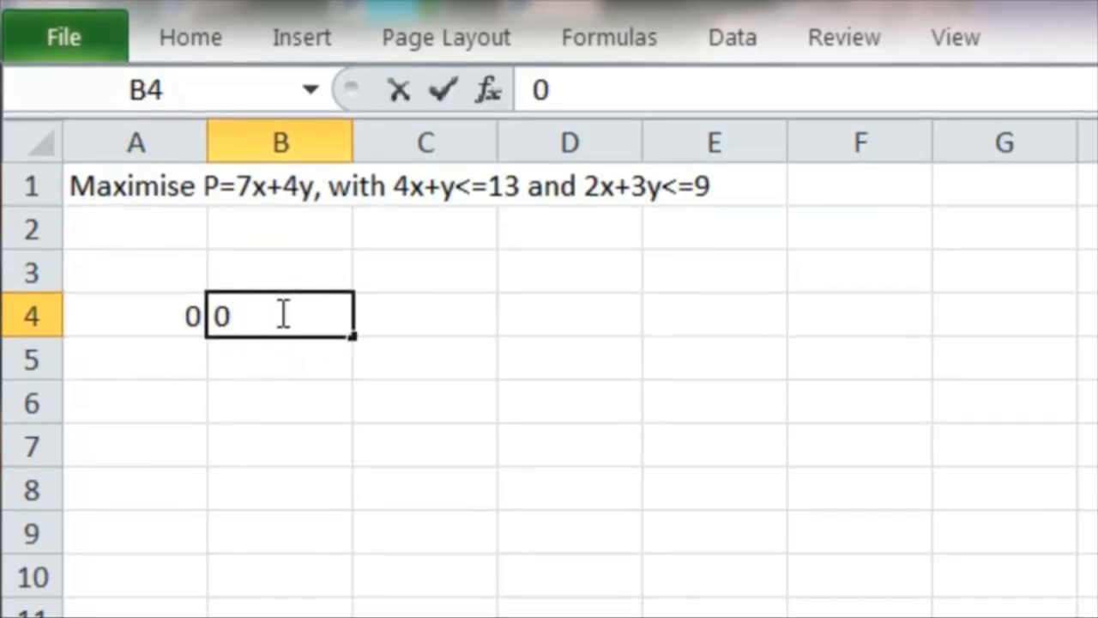
key("Return")
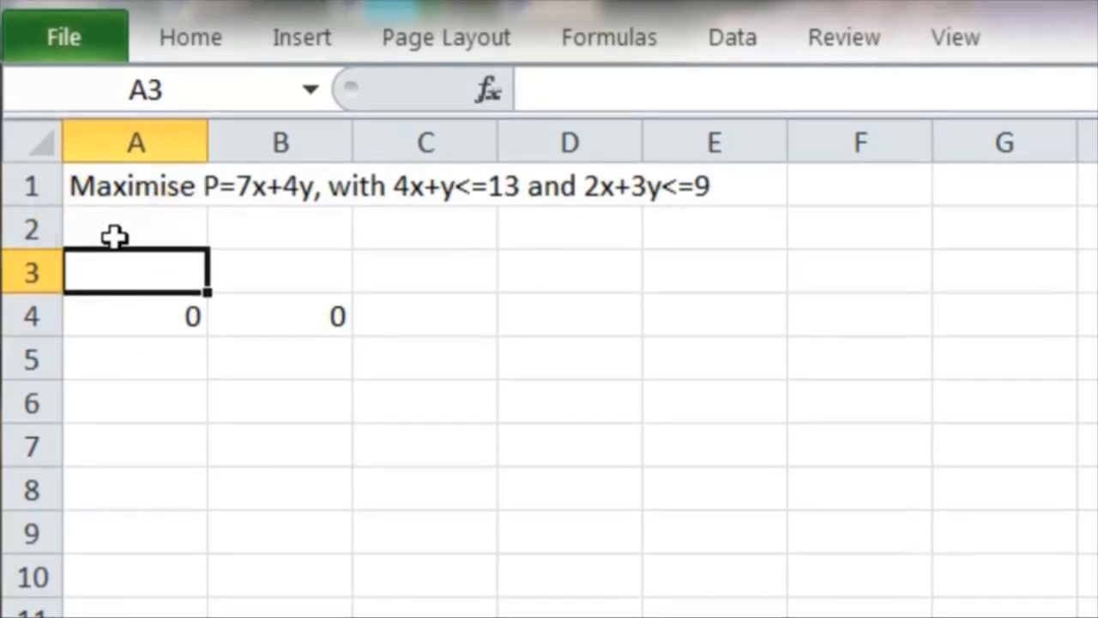
- Enter the objective formula =7*A4+4*B4 in A3, currently showing 0
type("=")
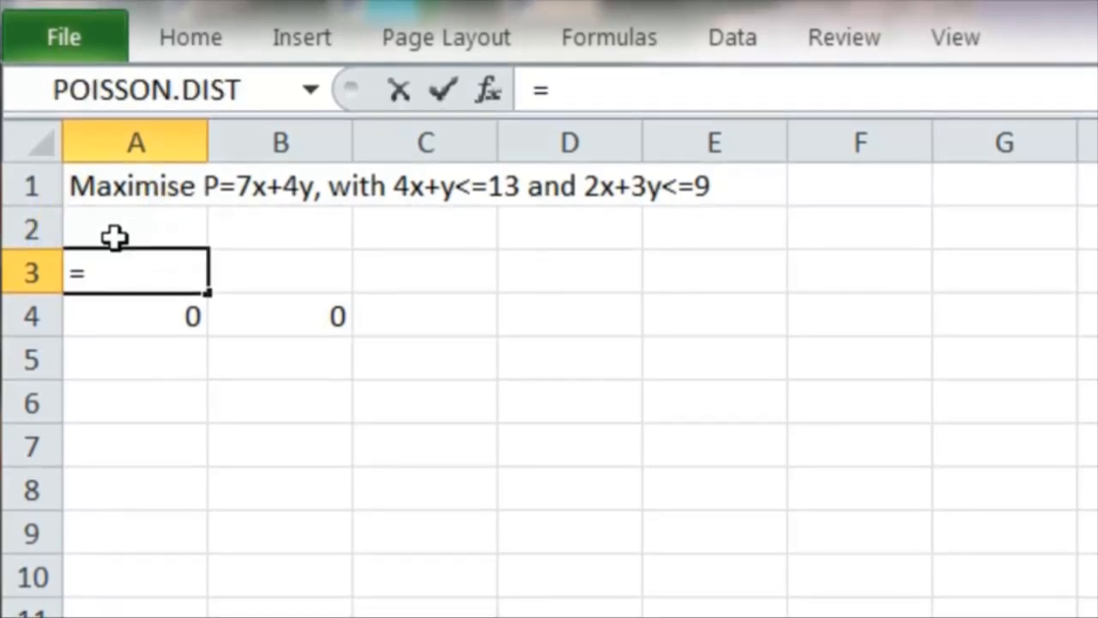
type("7*A4")
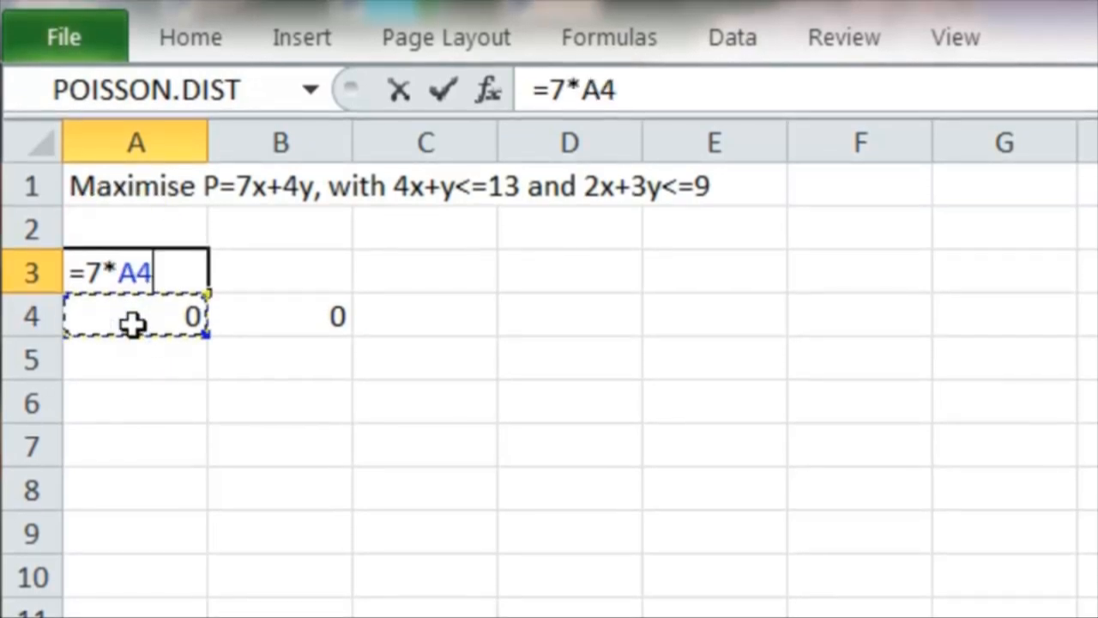
type("+")
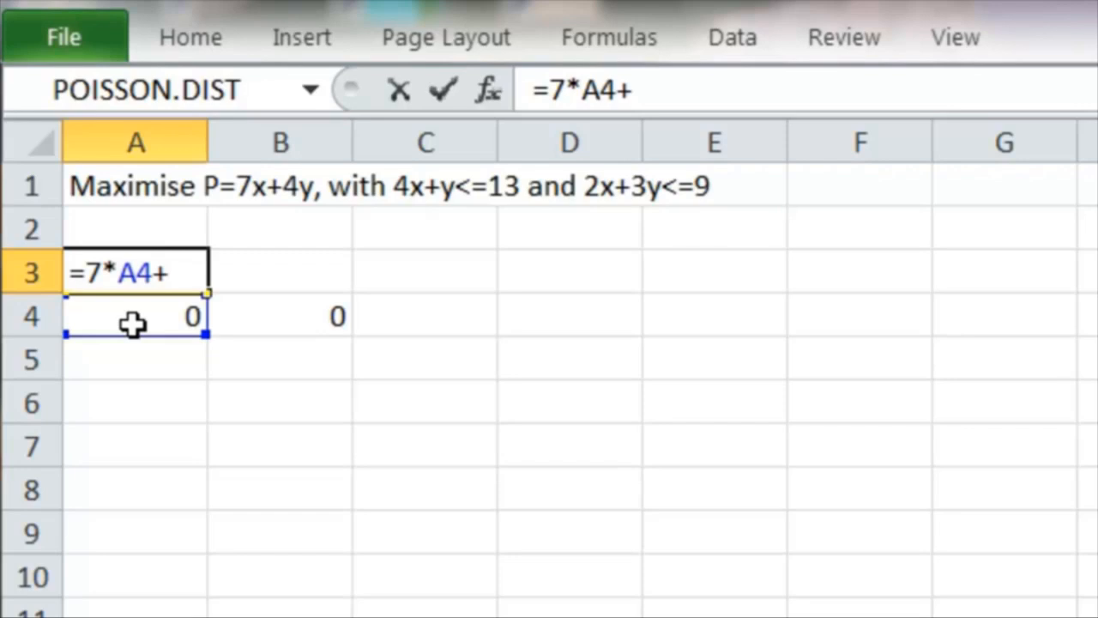
type("4*B4")
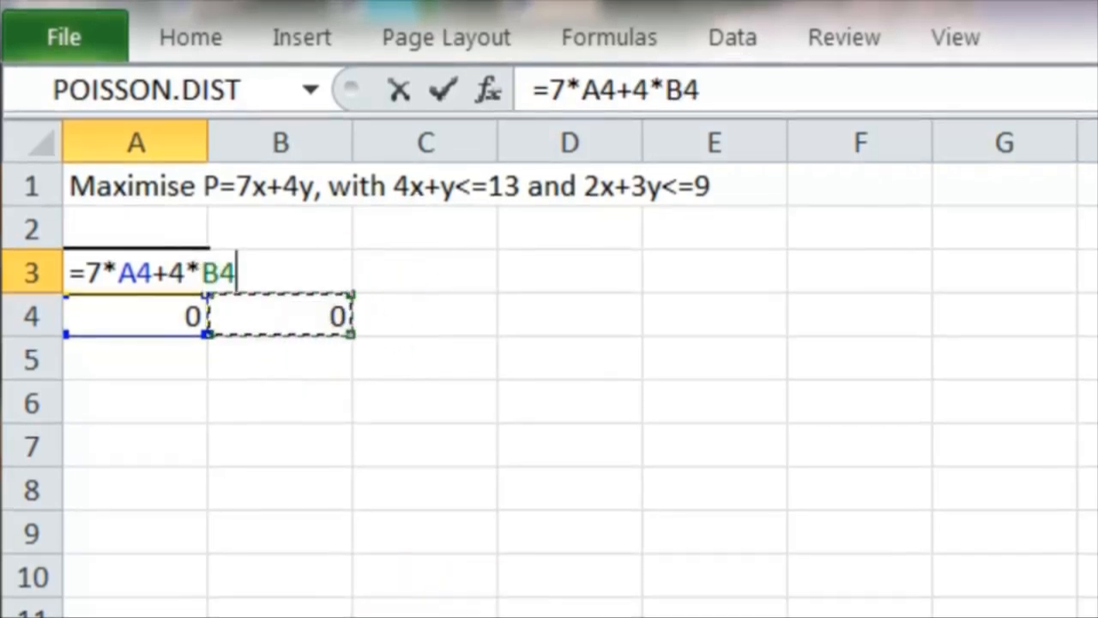
key("Return")
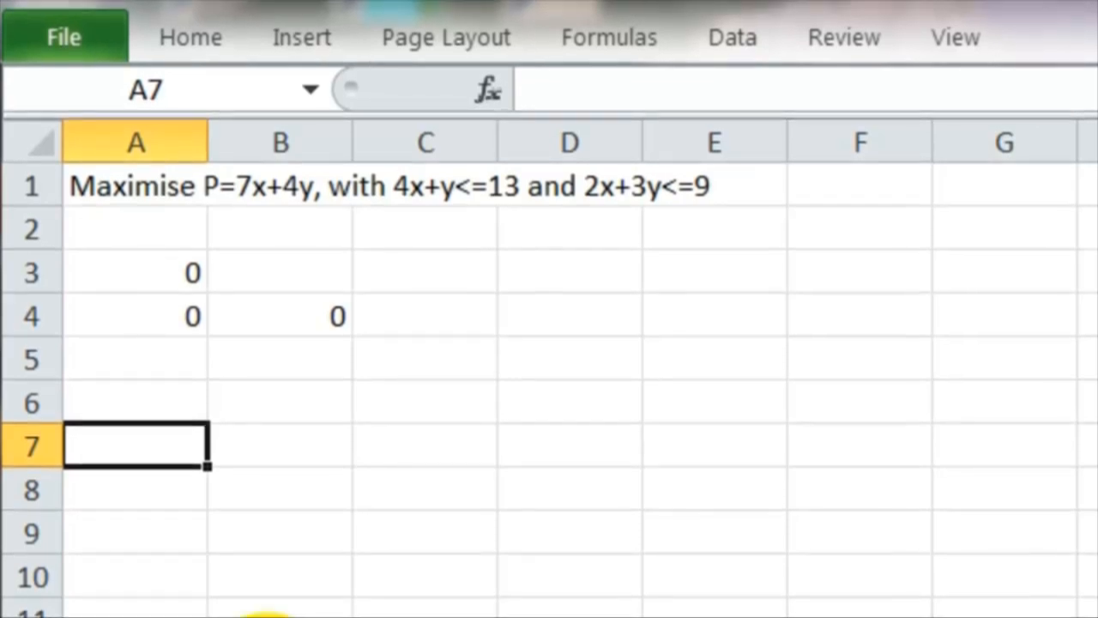
- Enter the first constraint formula =4*A4+B4 in A7
type("=4")
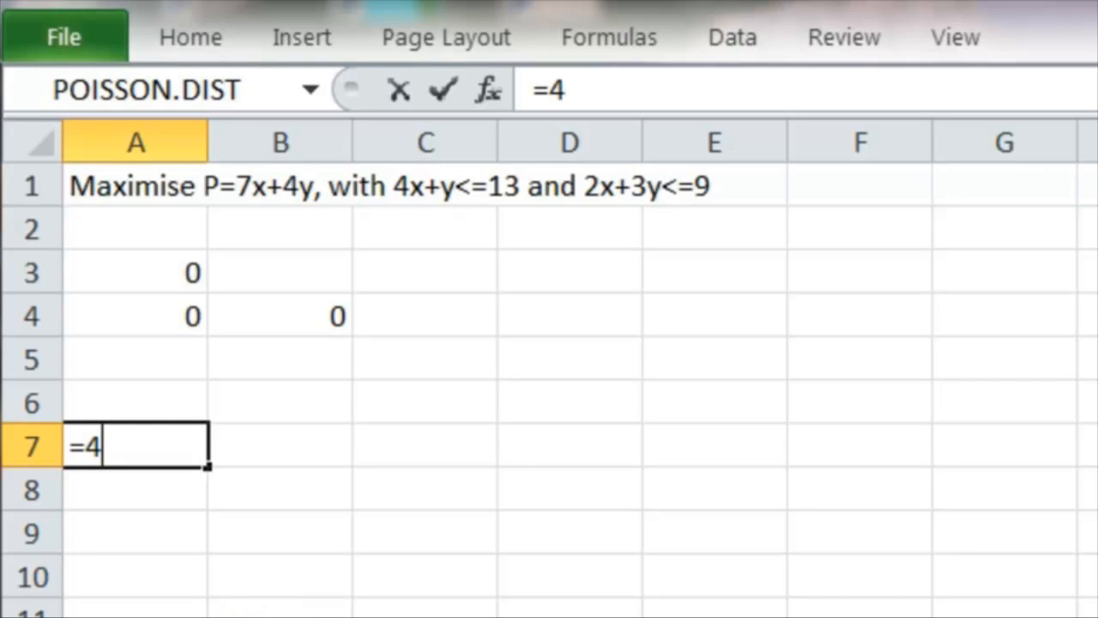
type("*")
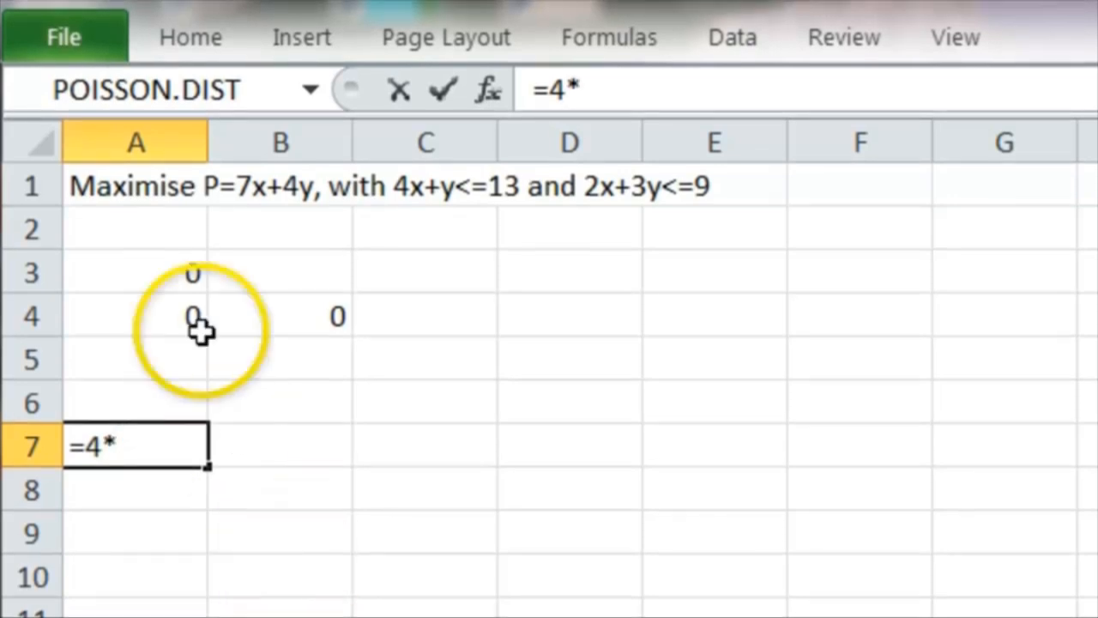
left_click(136, 316)
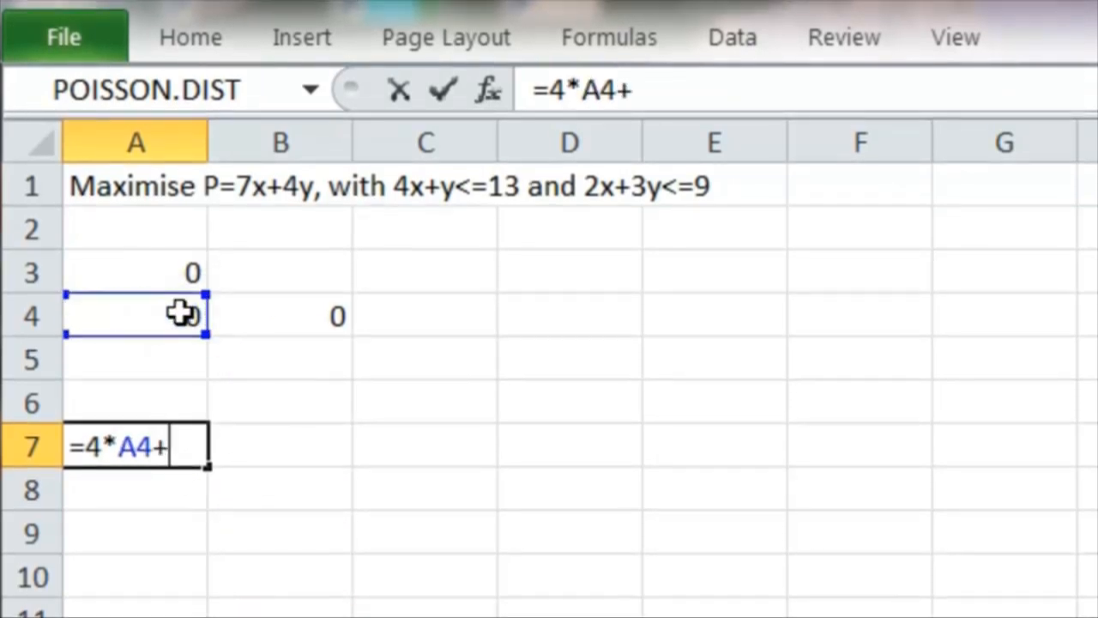
left_click(279, 316)
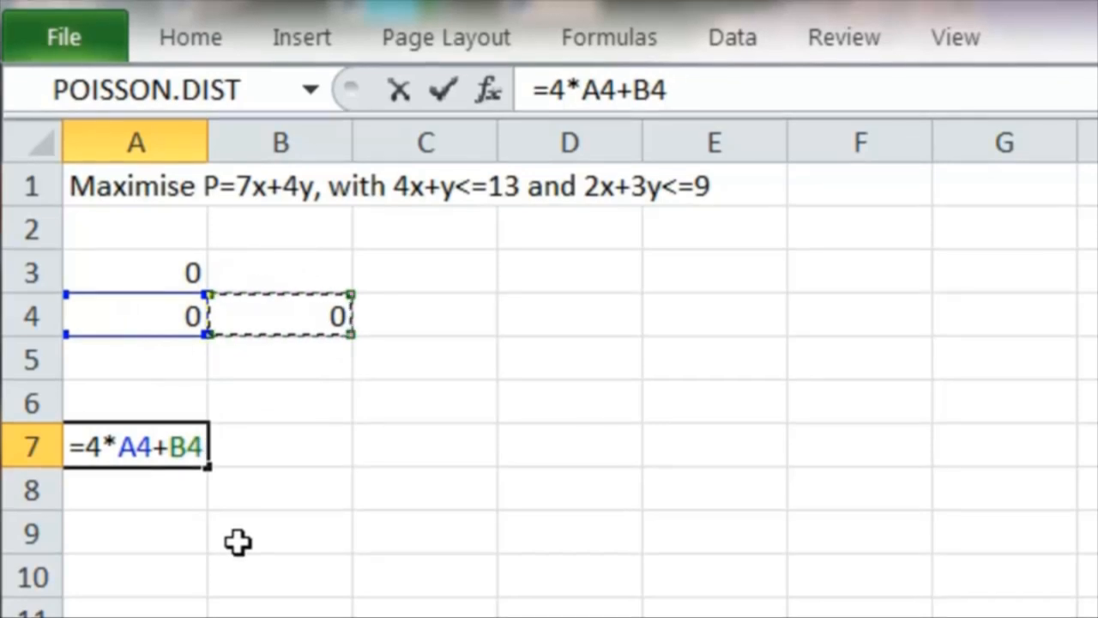
key("Return")
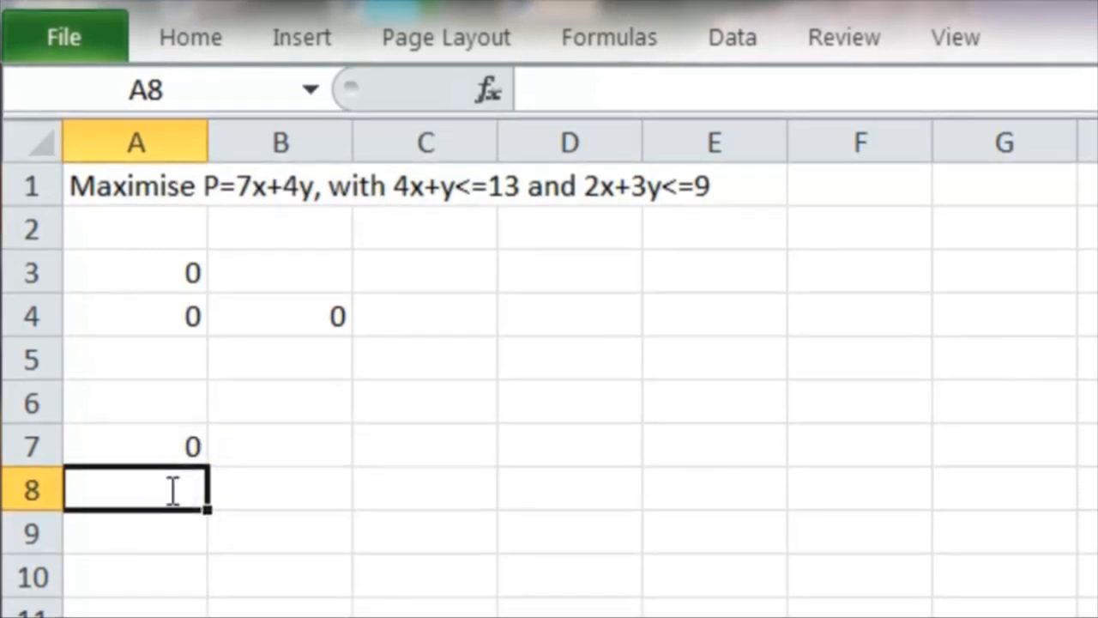
- Enter the second constraint formula =2*A4+3*B4 in A8
type("=2")
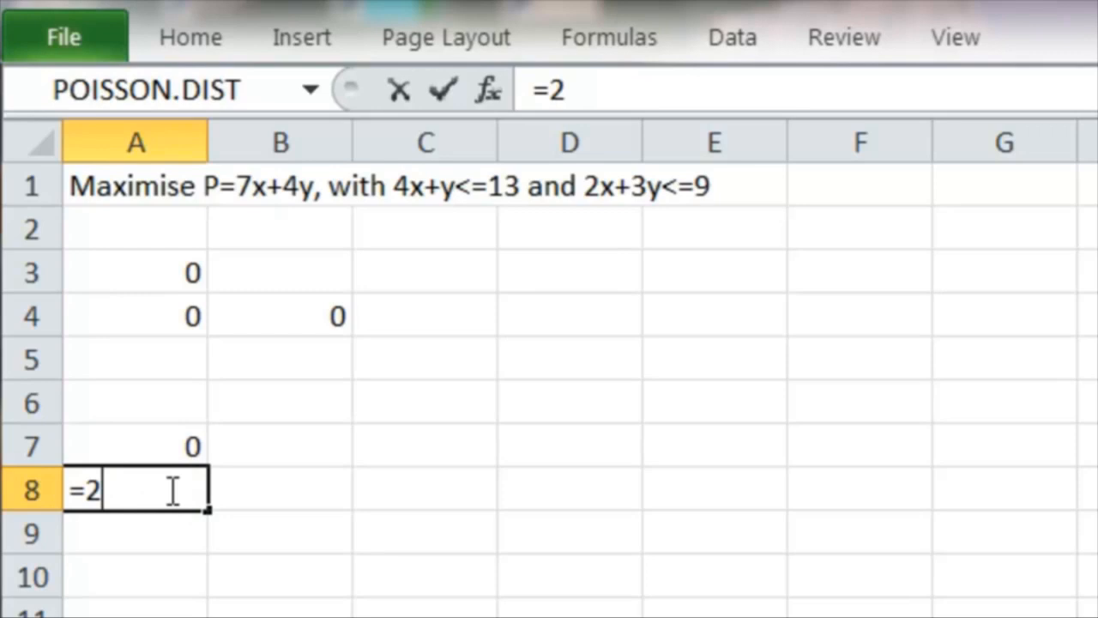
left_click(134, 316)
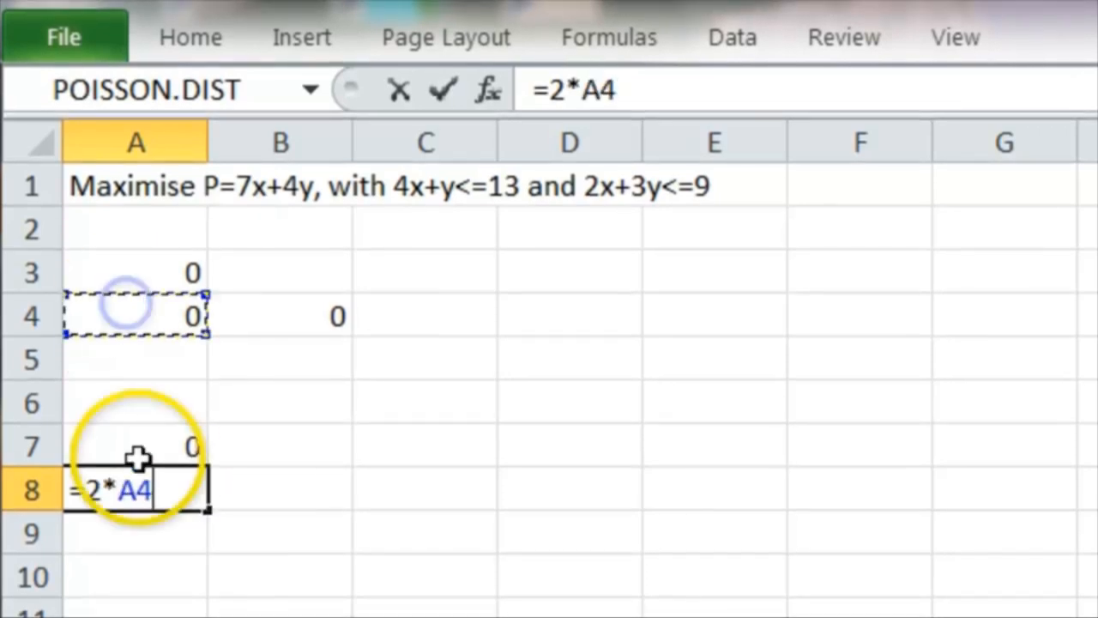
type("+3")
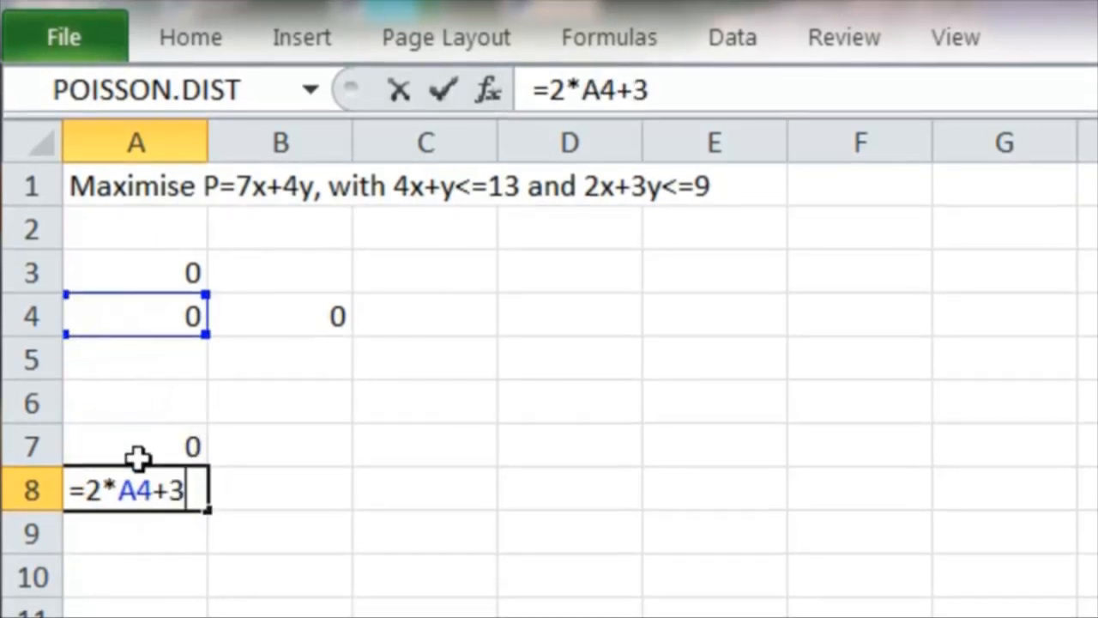
type("*")
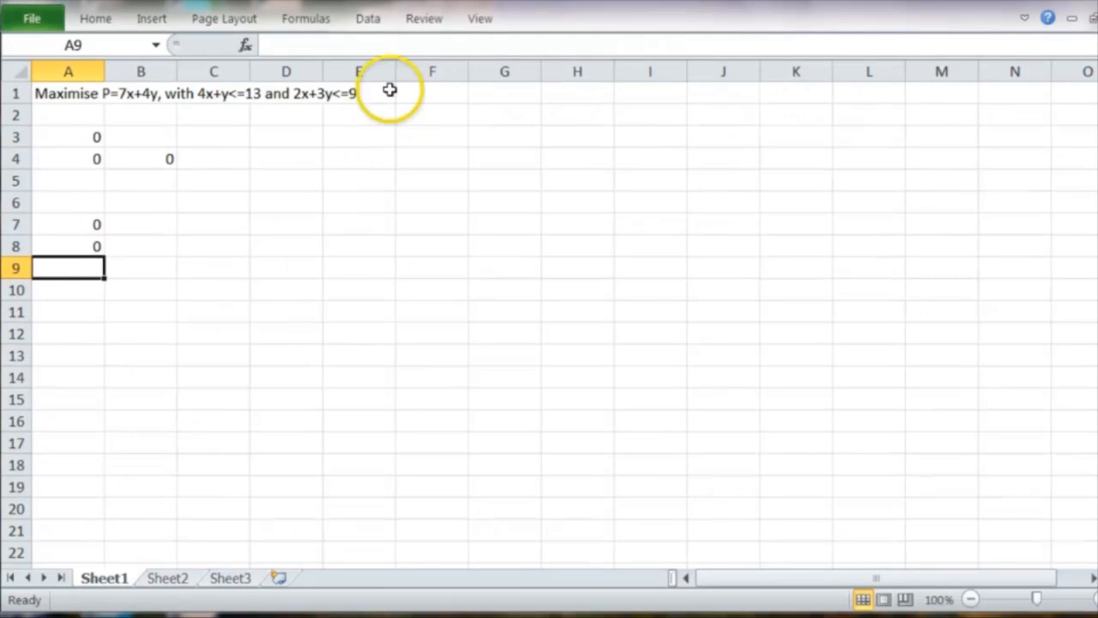
- Set Solver to maximise $A$3 by changing variable cells $A$4:$B$4
left_click(367, 17)
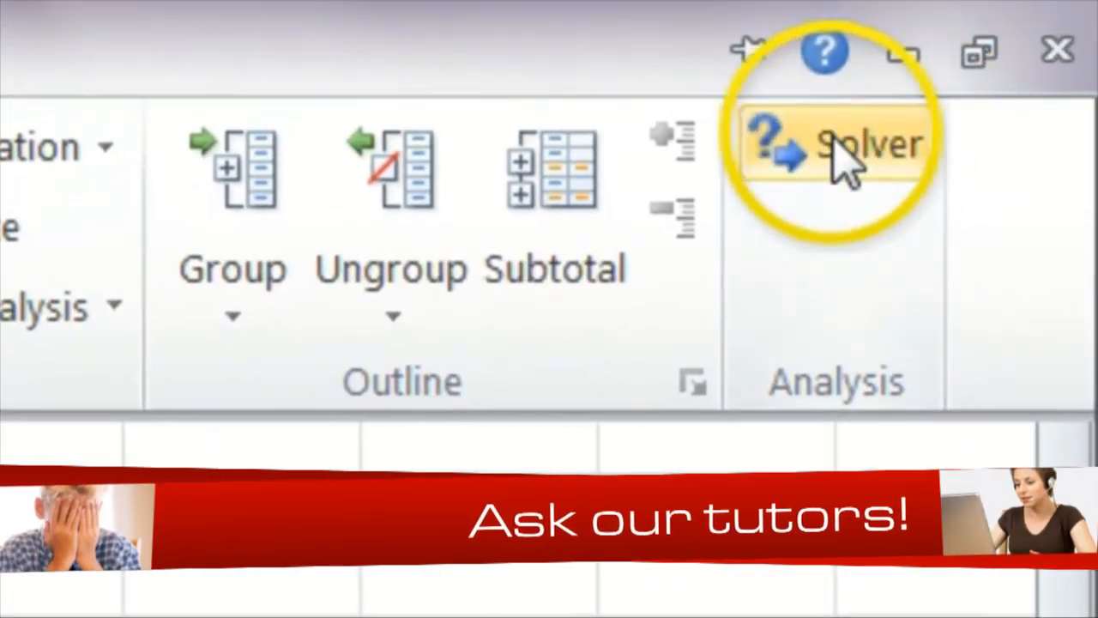
left_click(844, 151)
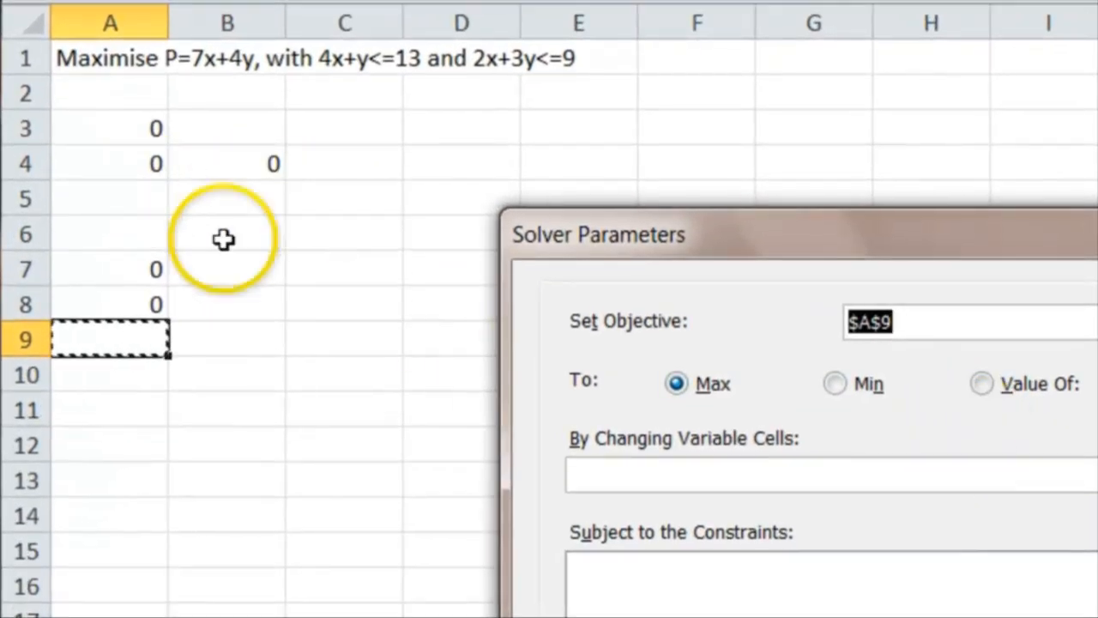
left_click(109, 129)
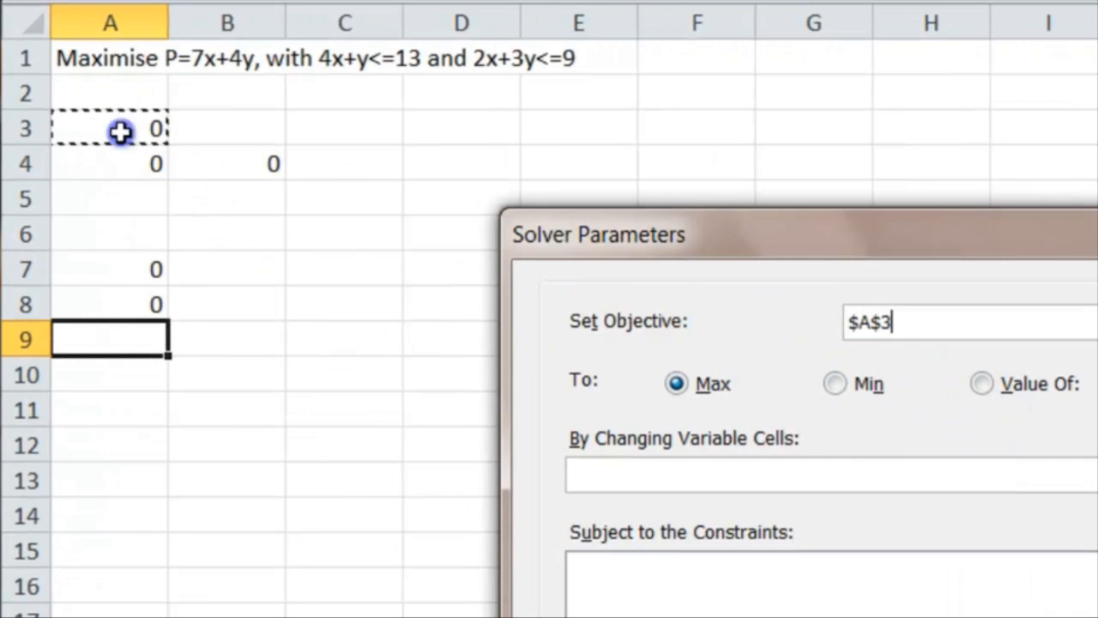
mouse_move(306, 225)
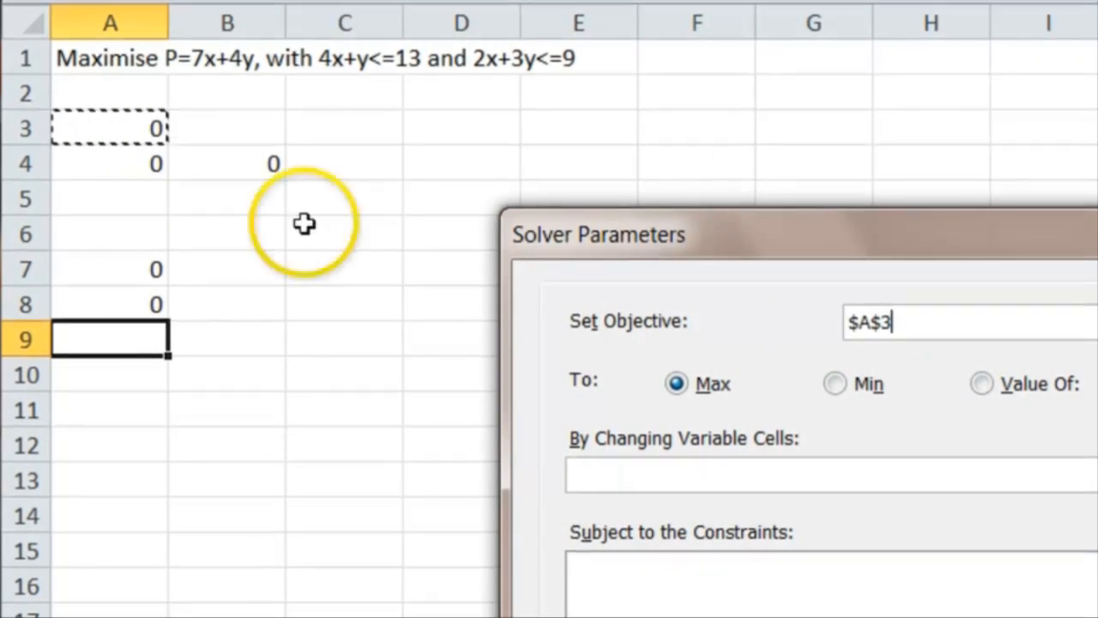
mouse_move(909, 312)
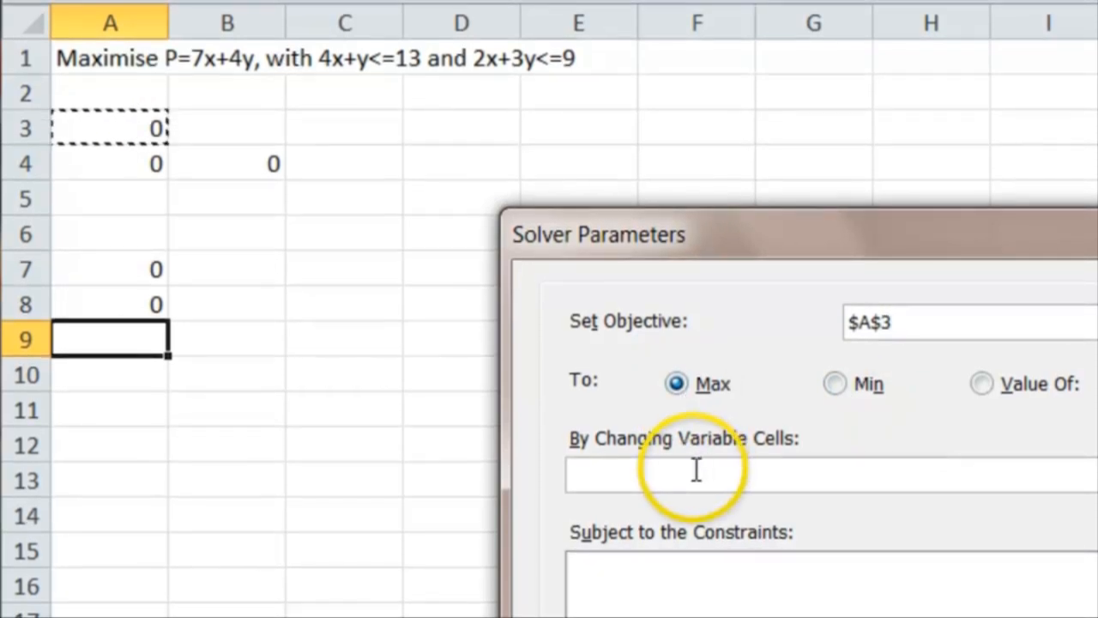
mouse_move(209, 257)
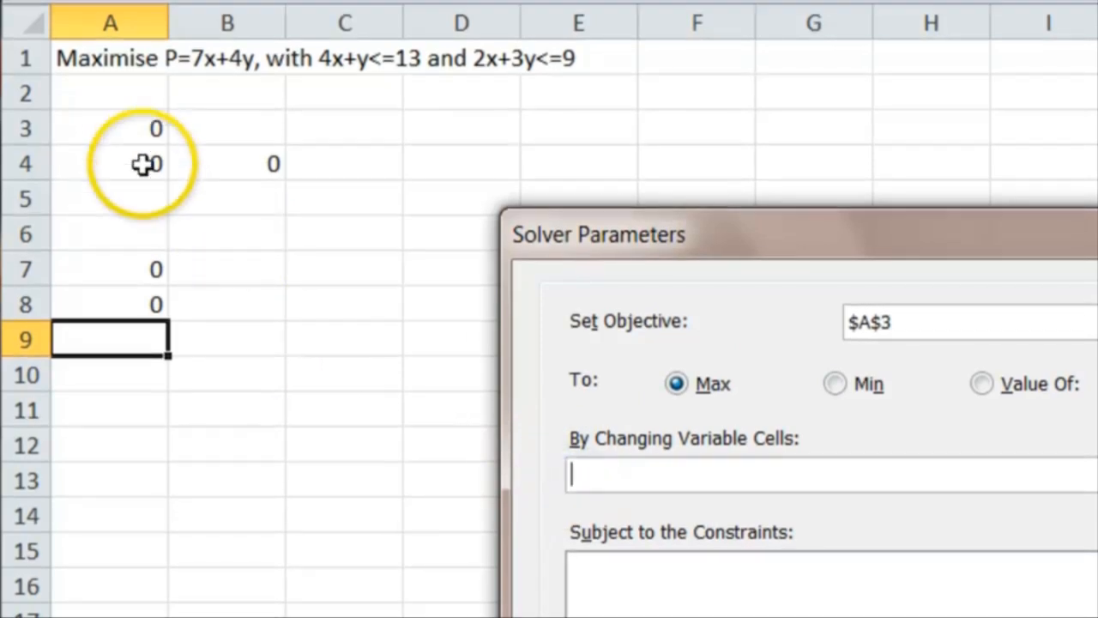
left_click(110, 163)
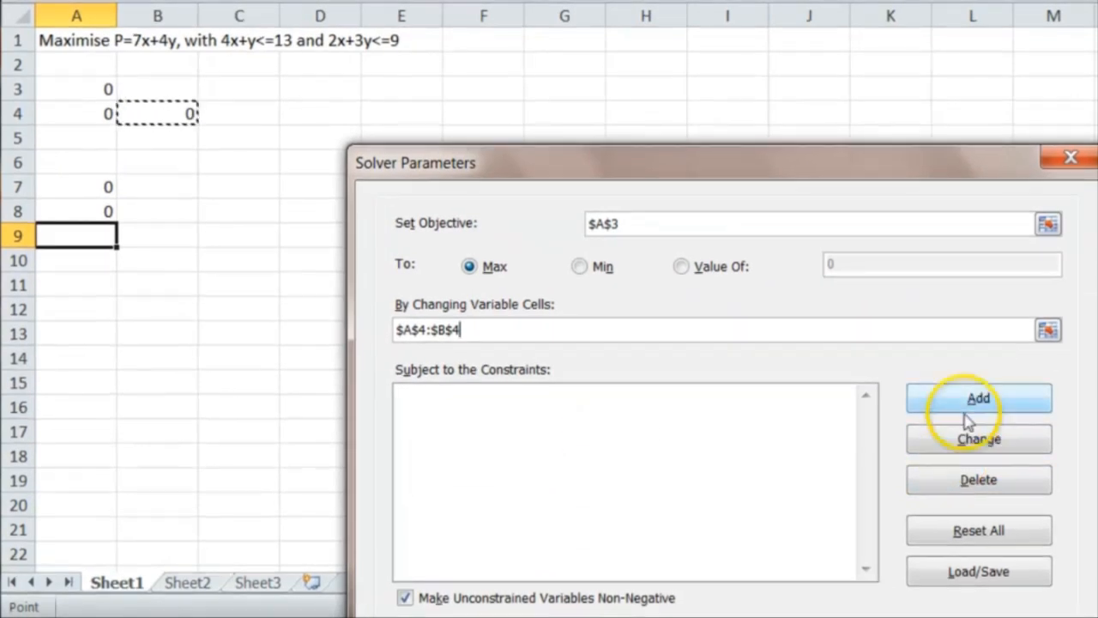
- Add the Solver constraint $A$7 <= 13
left_click(974, 398)
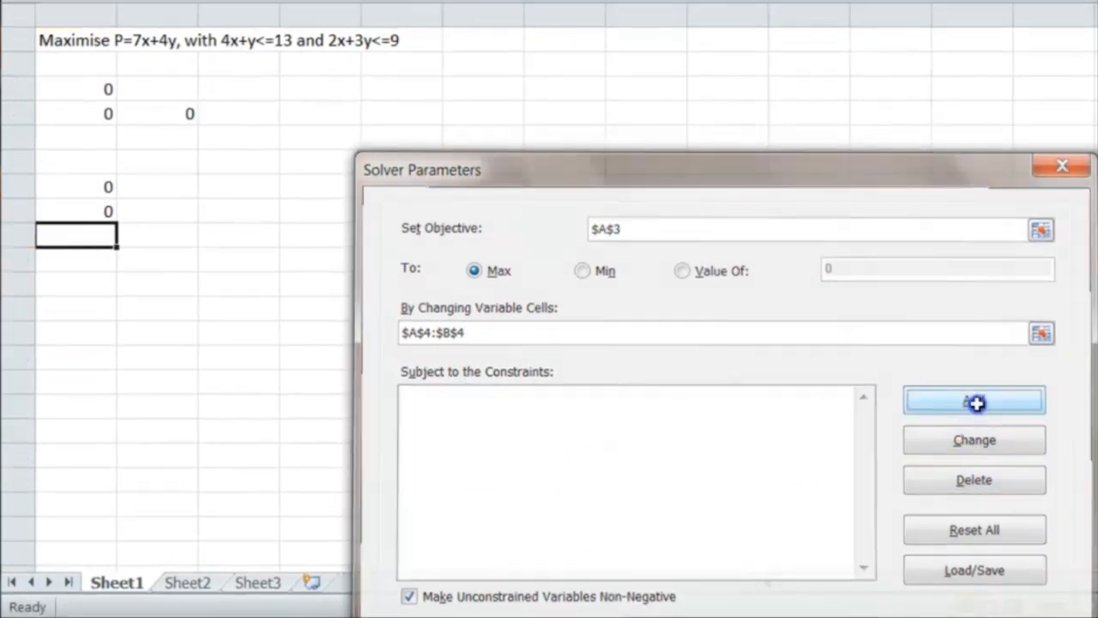
left_click(974, 402)
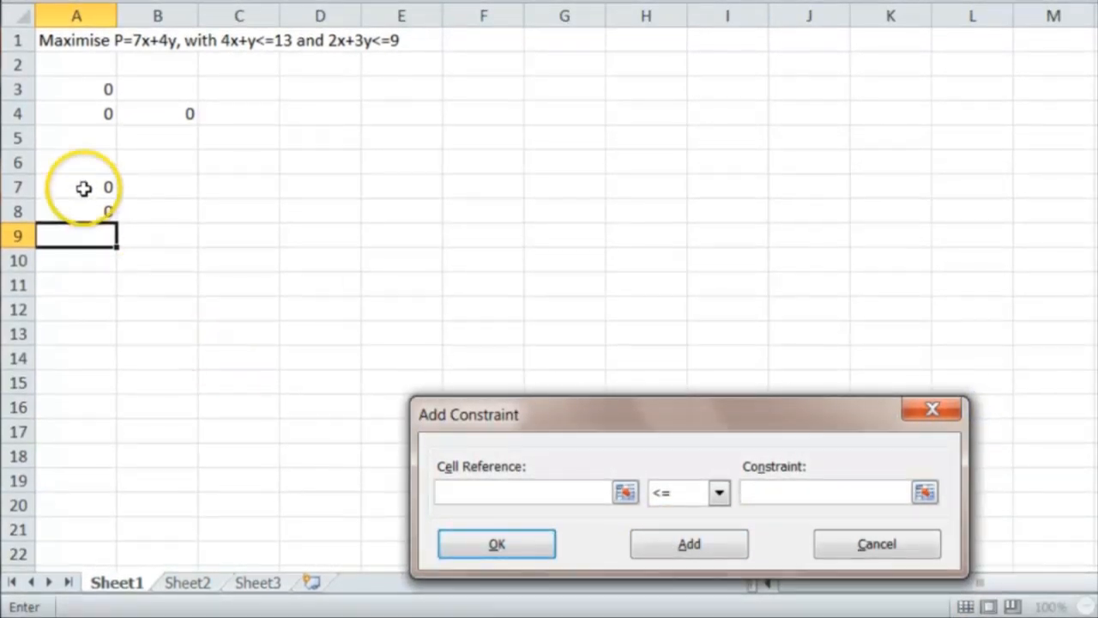
left_click(75, 187)
type("13")
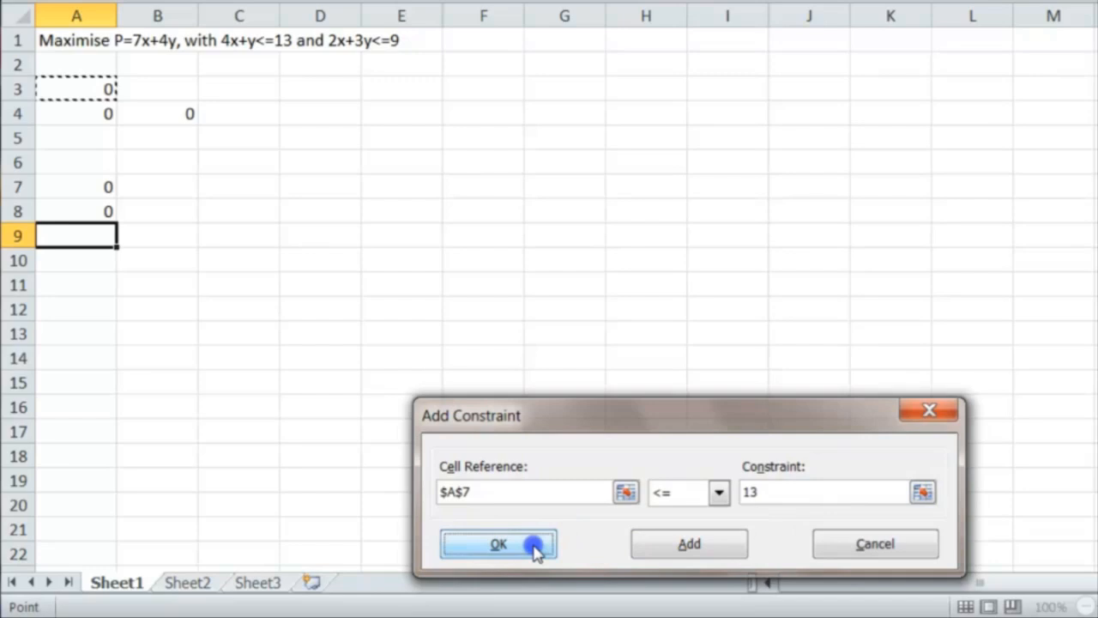
left_click(498, 544)
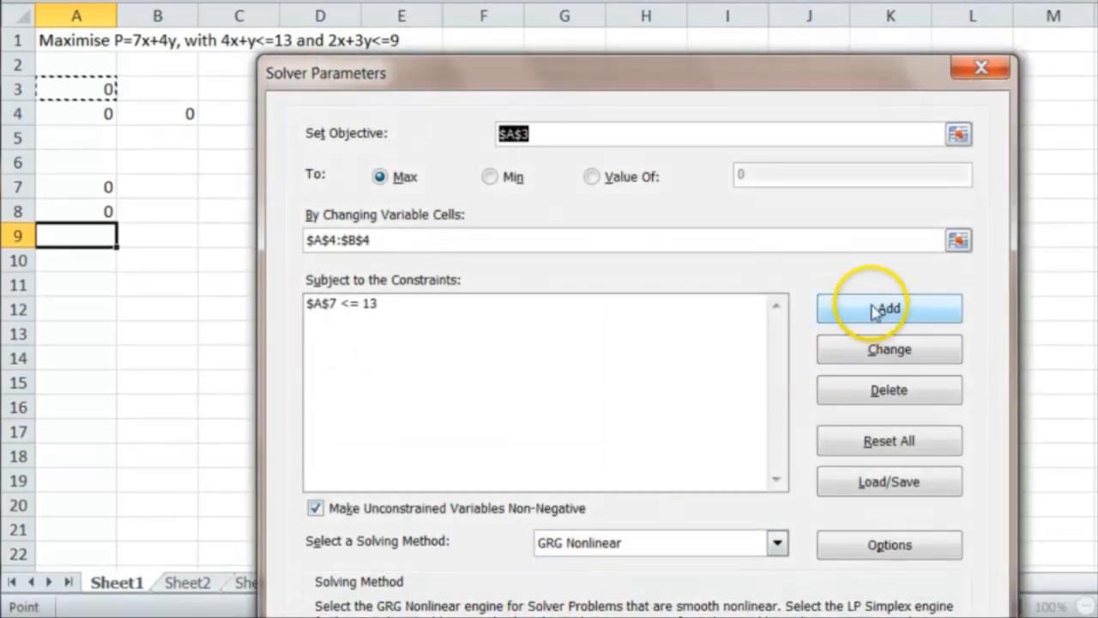
- Add the Solver constraint $A$8 <= 9
left_click(889, 309)
type("$A$8")
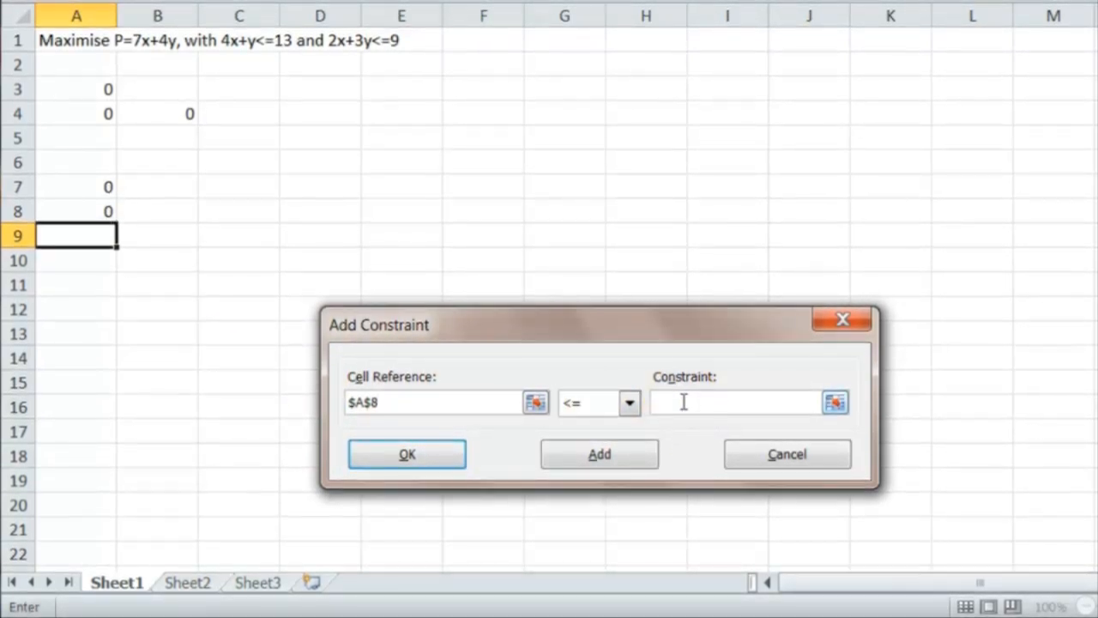
left_click(406, 453)
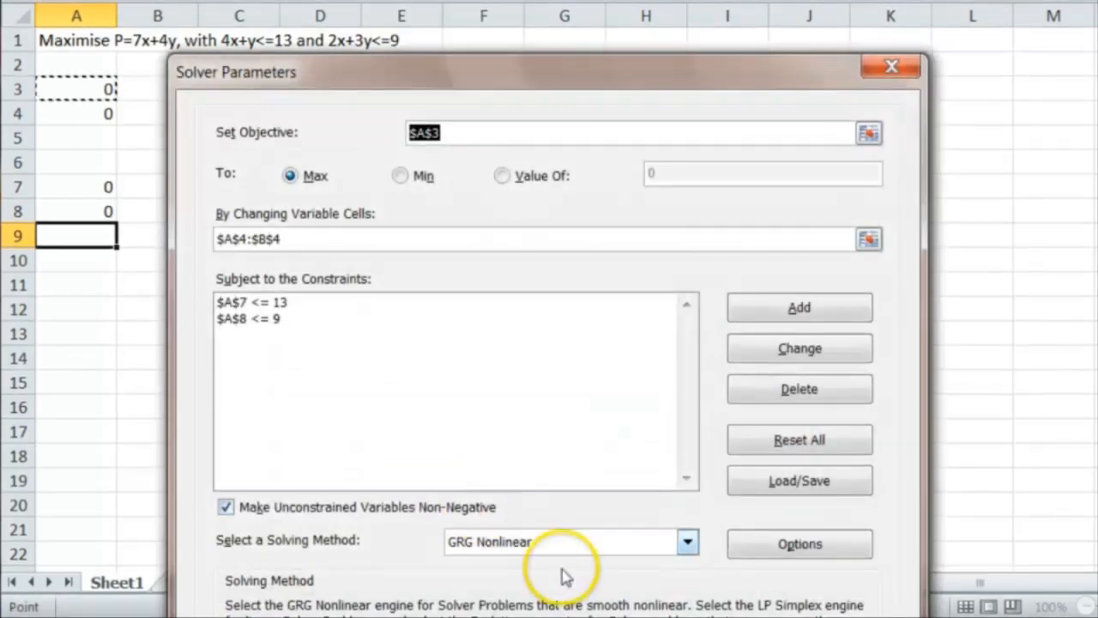
mouse_move(494, 481)
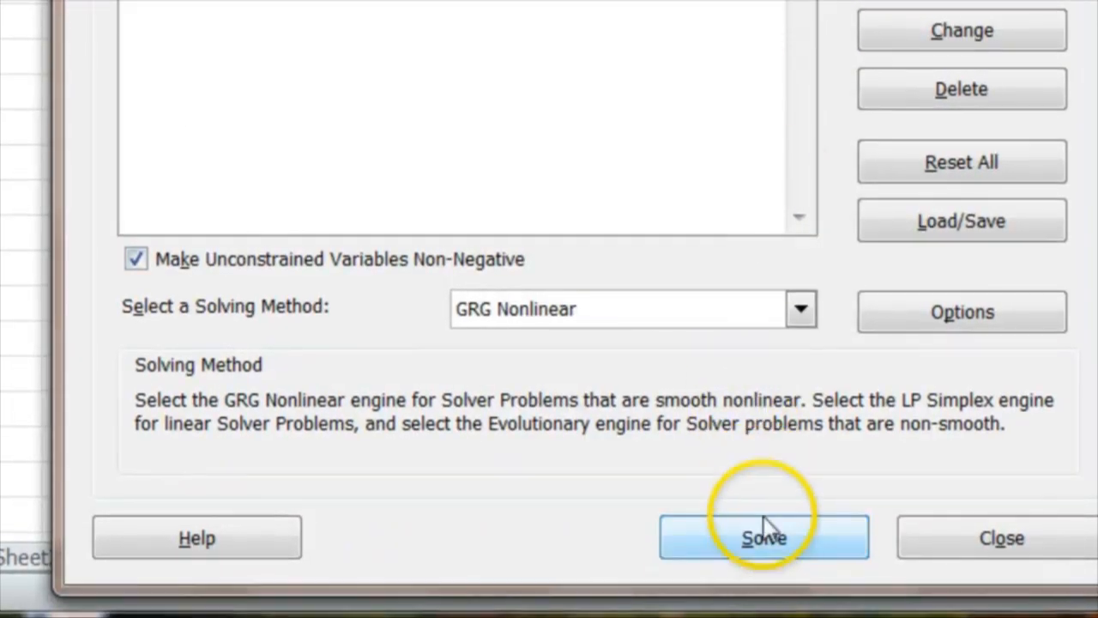
- Run Solver and keep its solution: x=3, y=1, P=25, constraints 13 and 9
left_click(762, 537)
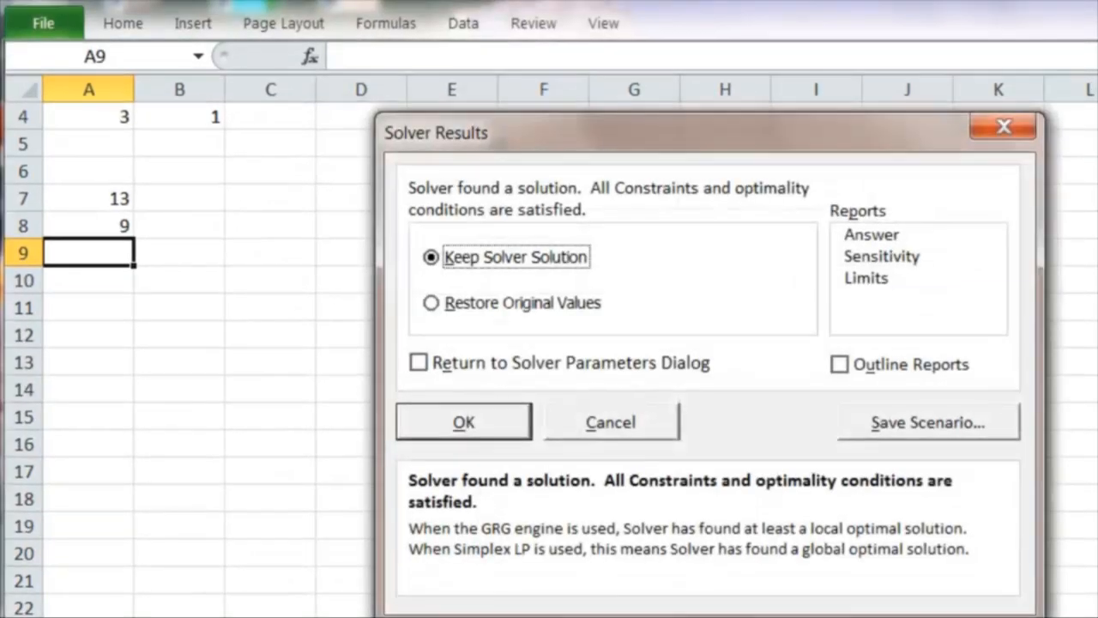
left_click(464, 422)
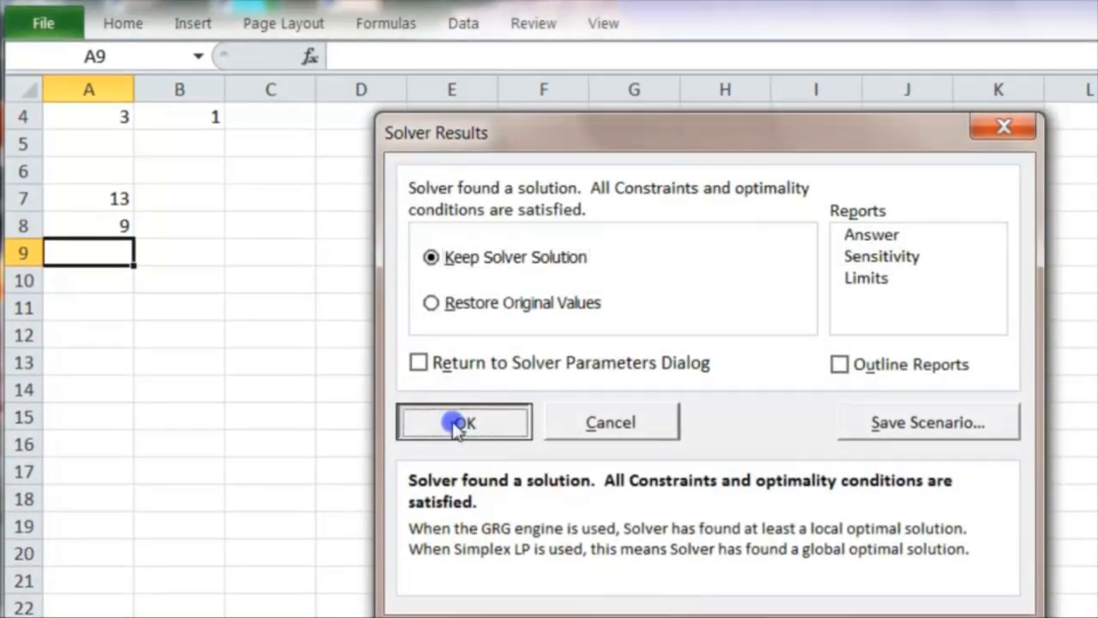
left_click(463, 422)
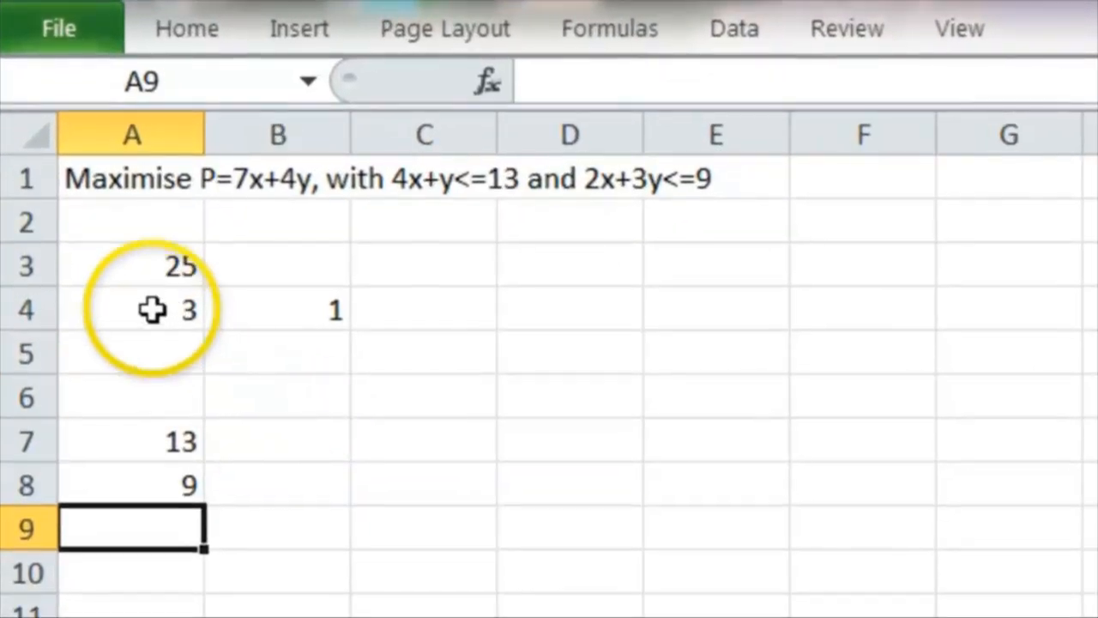
left_click(132, 308)
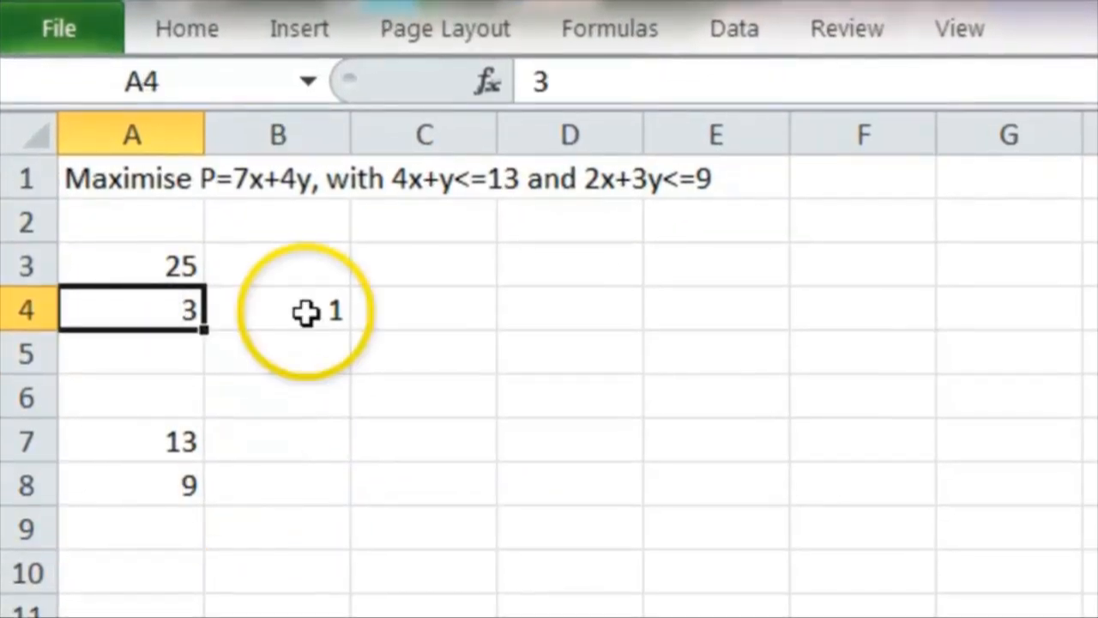
left_click(277, 308)
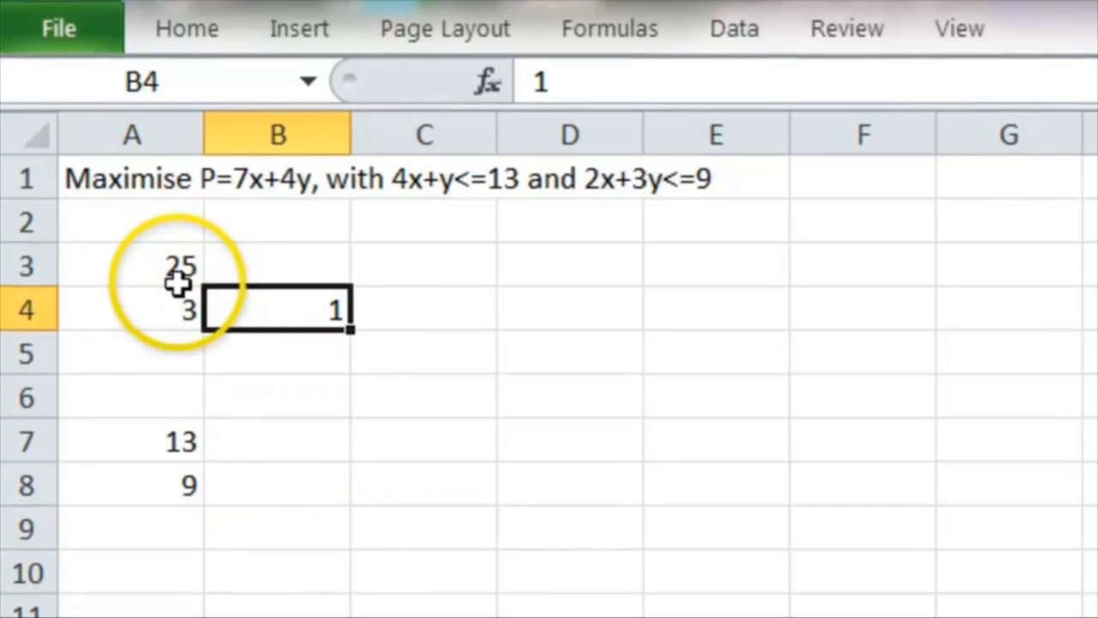
left_click(130, 266)
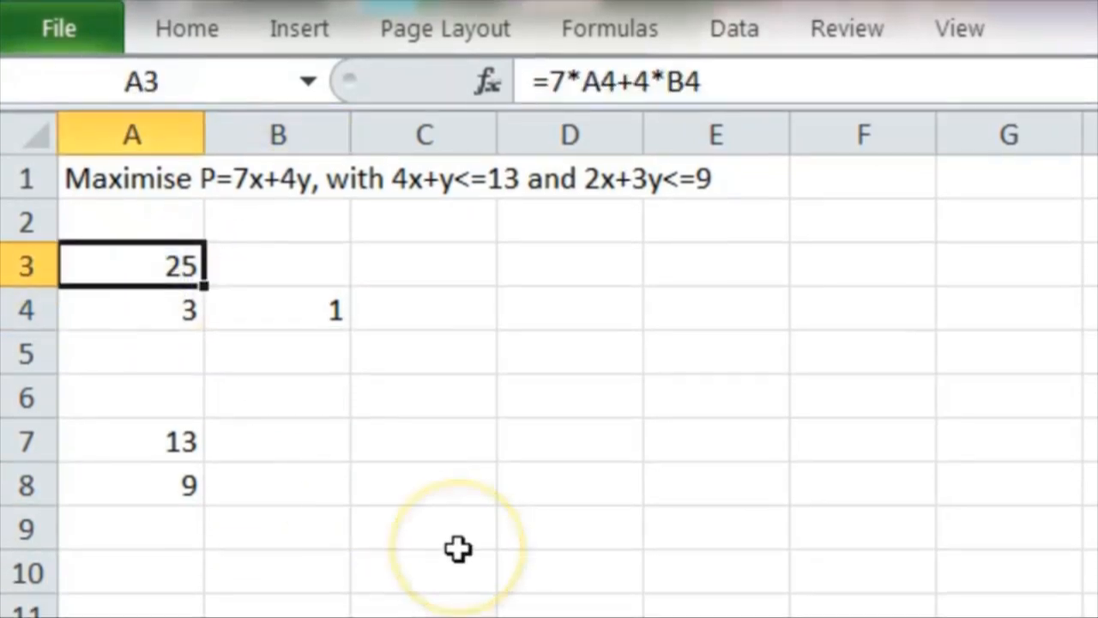
mouse_move(458, 549)
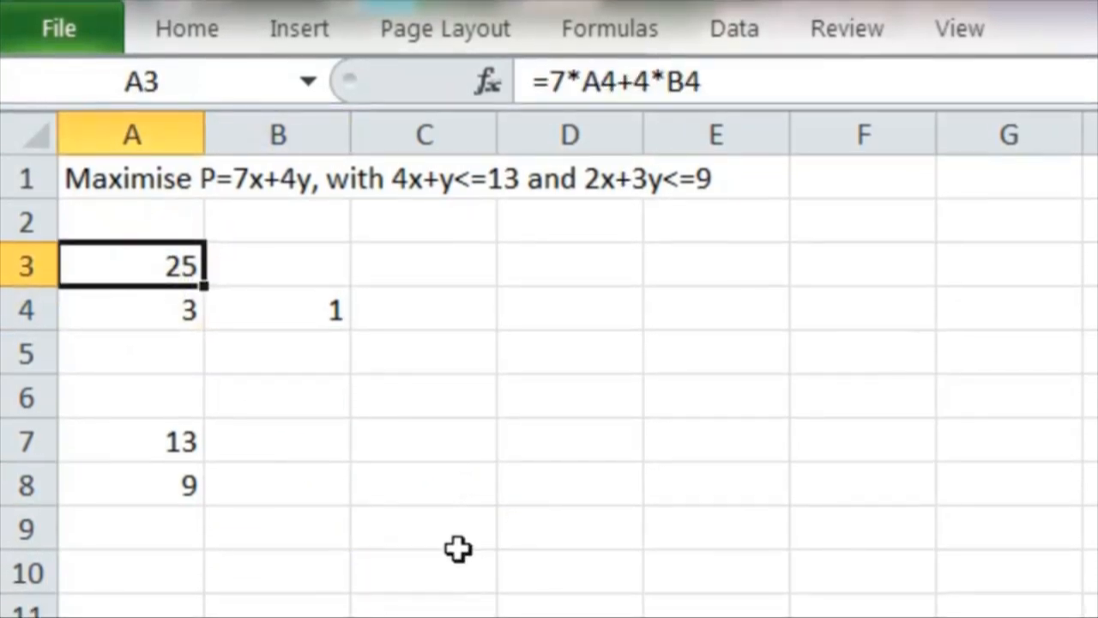